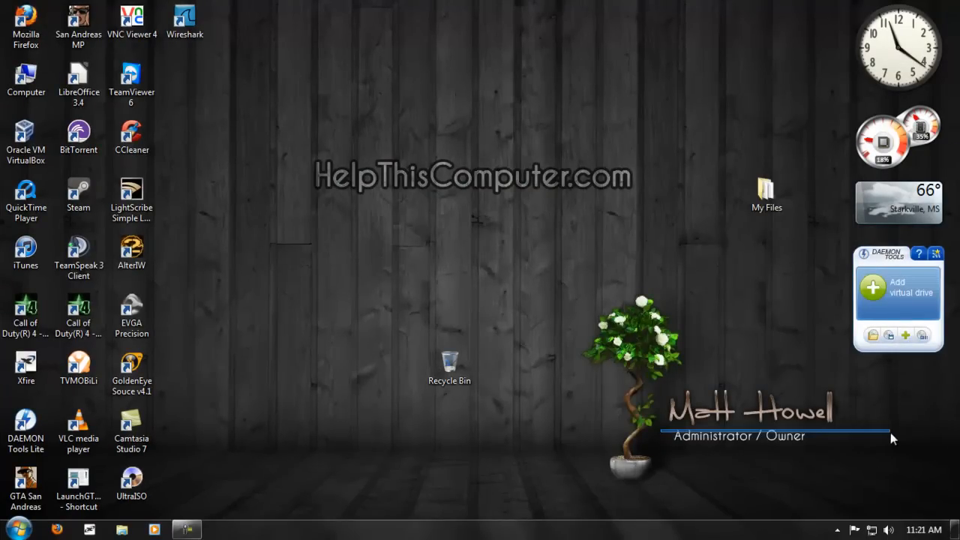
{"action": "mouse_move", "coordinate": [127, 6]}
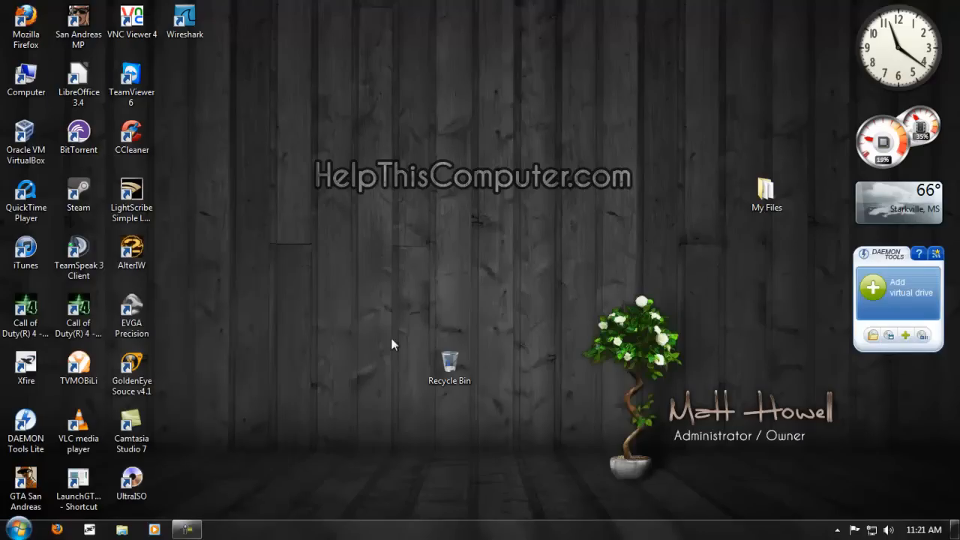
Launch Firefox and go to wireshark.org from the address bar
{"action": "left_click", "coordinate": [26, 423]}
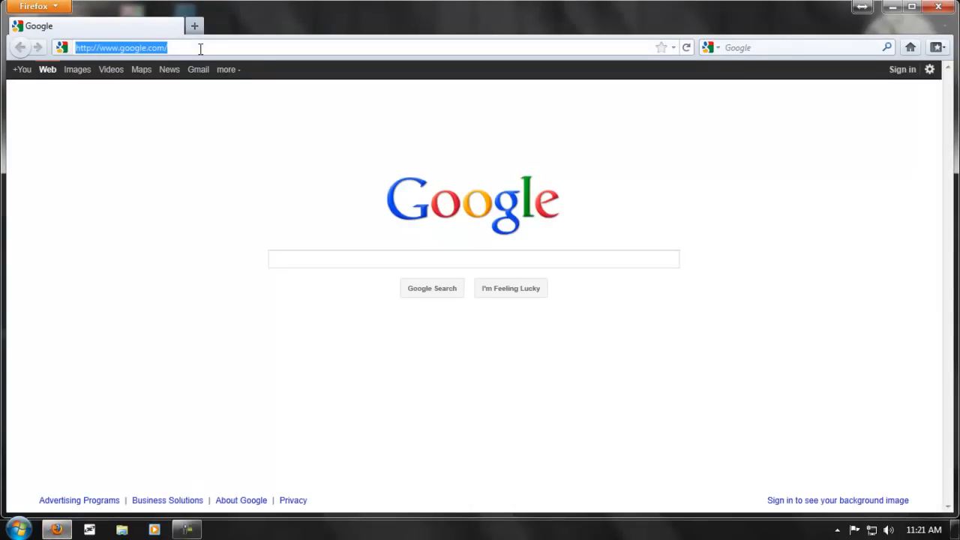
{"action": "type", "text": "wireshark.or"}
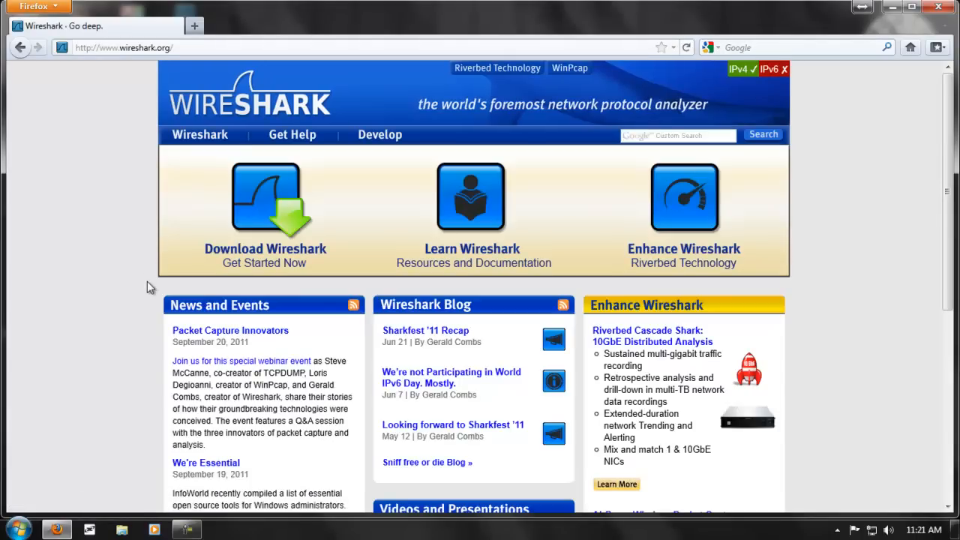
Look over the homepage's news, blog and latest release sections
{"action": "scroll", "scroll_direction": "down", "scroll_amount": 3}
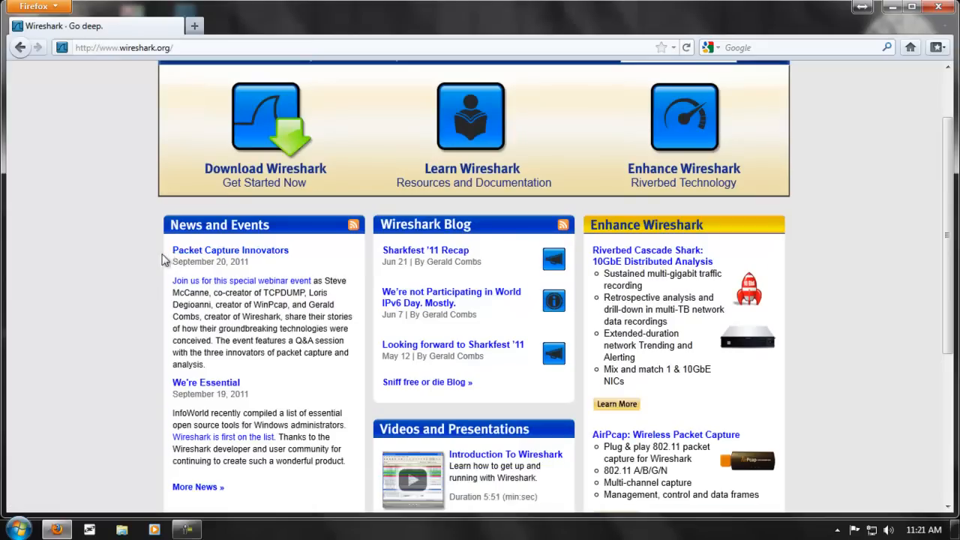
{"action": "scroll", "scroll_direction": "down", "scroll_amount": 3}
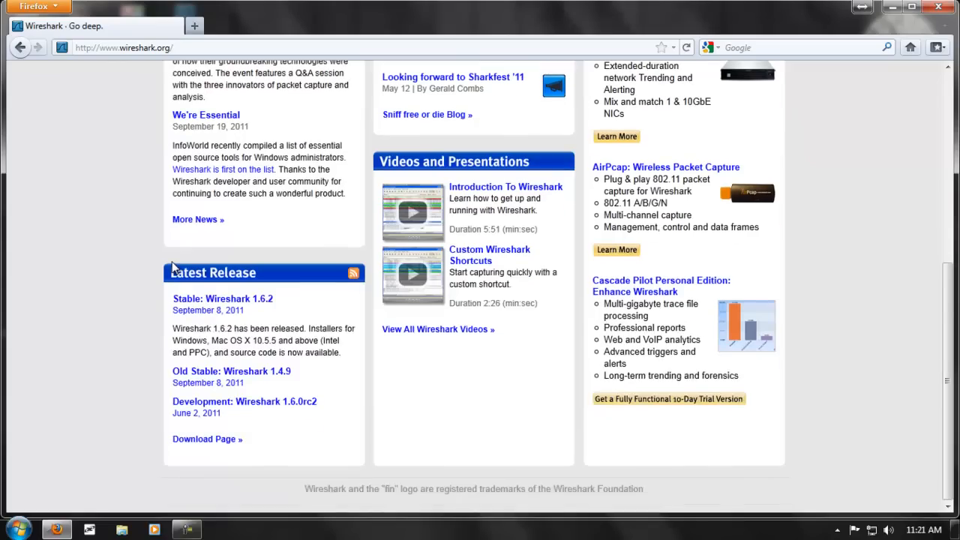
{"action": "scroll", "scroll_direction": "up", "scroll_amount": 3}
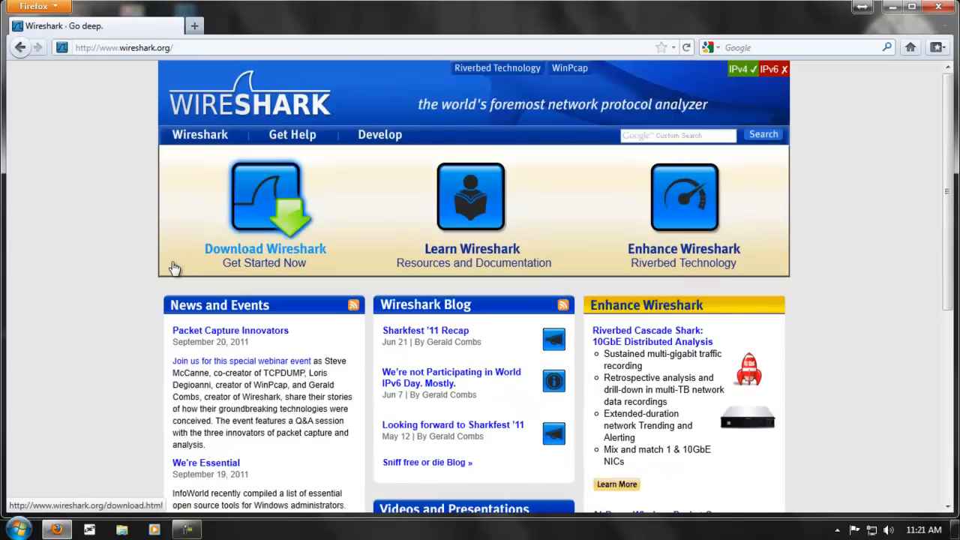
{"action": "scroll", "scroll_direction": "down", "scroll_amount": 3}
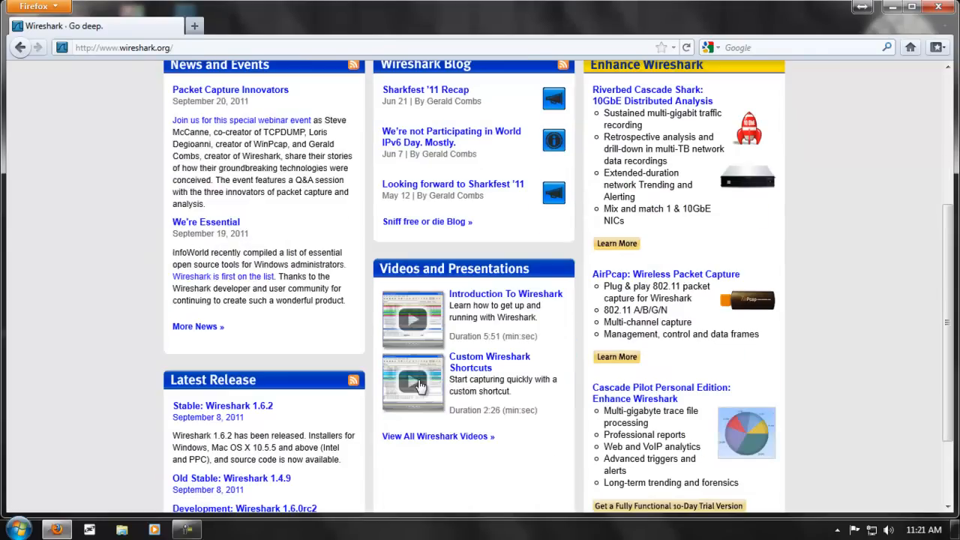
{"action": "scroll", "scroll_direction": "up", "scroll_amount": 3}
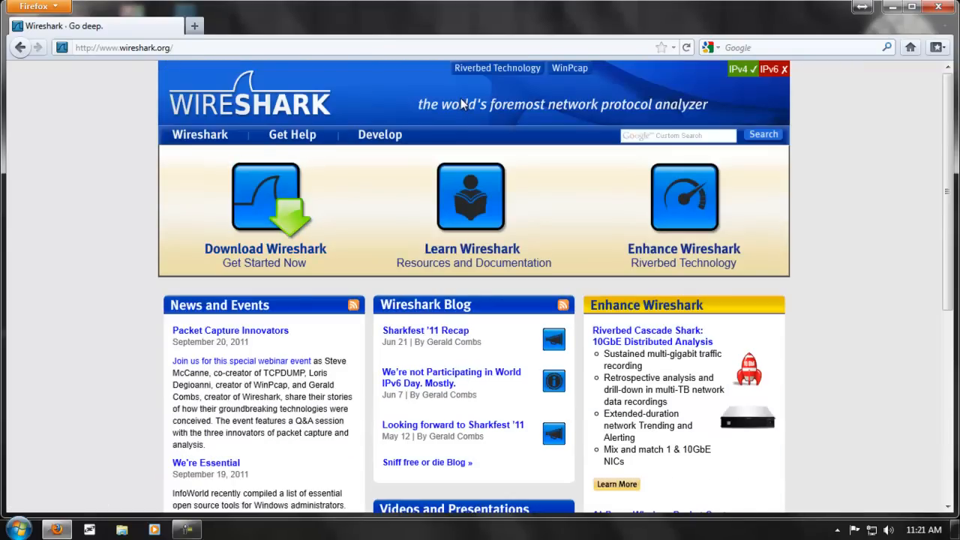
{"action": "scroll", "scroll_direction": "down", "scroll_amount": 3}
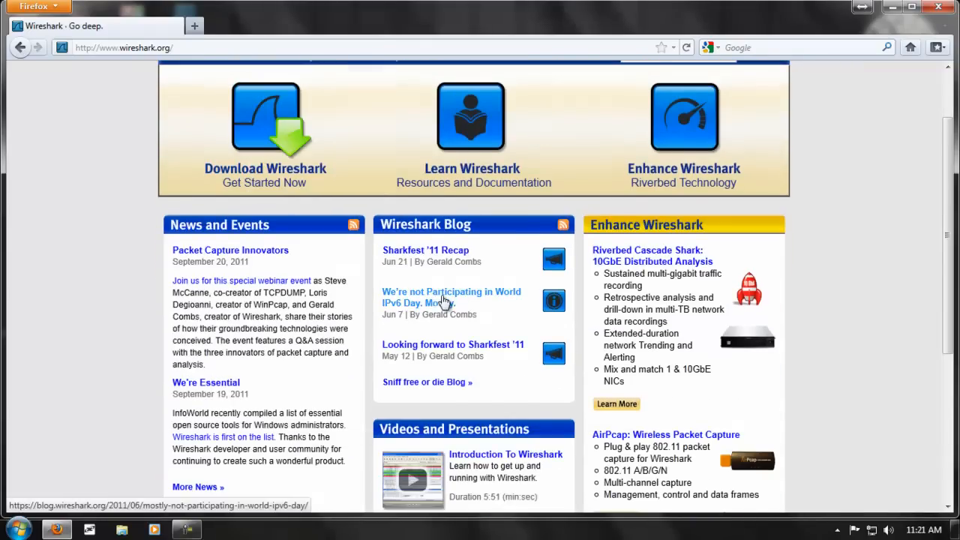
View the Wireshark download page with the stable 1.6.2 installers, then close Firefox
{"action": "left_click", "coordinate": [264, 120]}
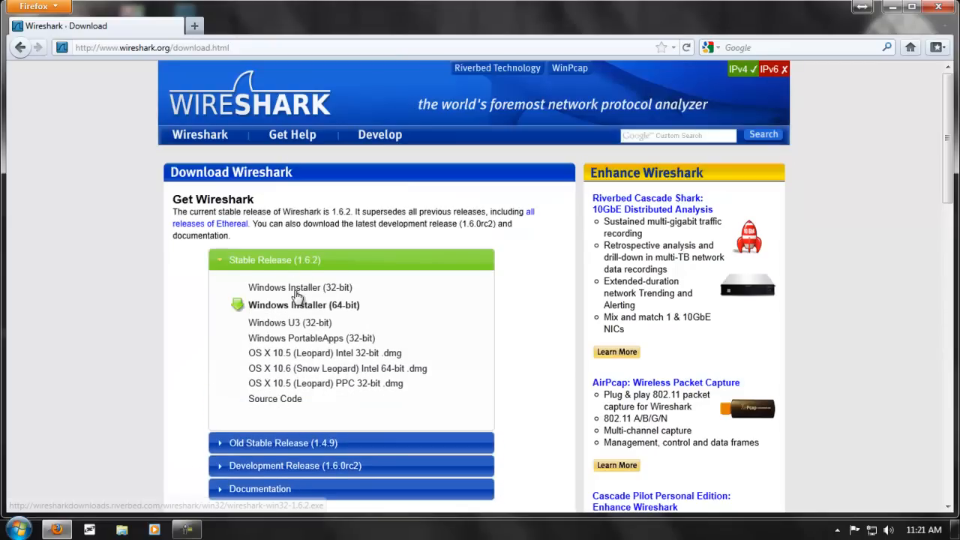
{"action": "mouse_move", "coordinate": [327, 288]}
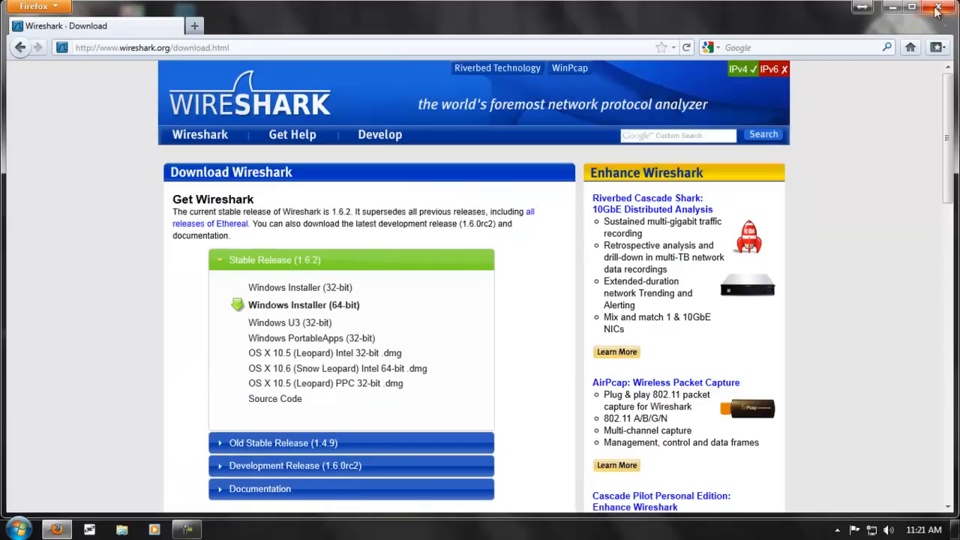
{"action": "left_click", "coordinate": [33, 6]}
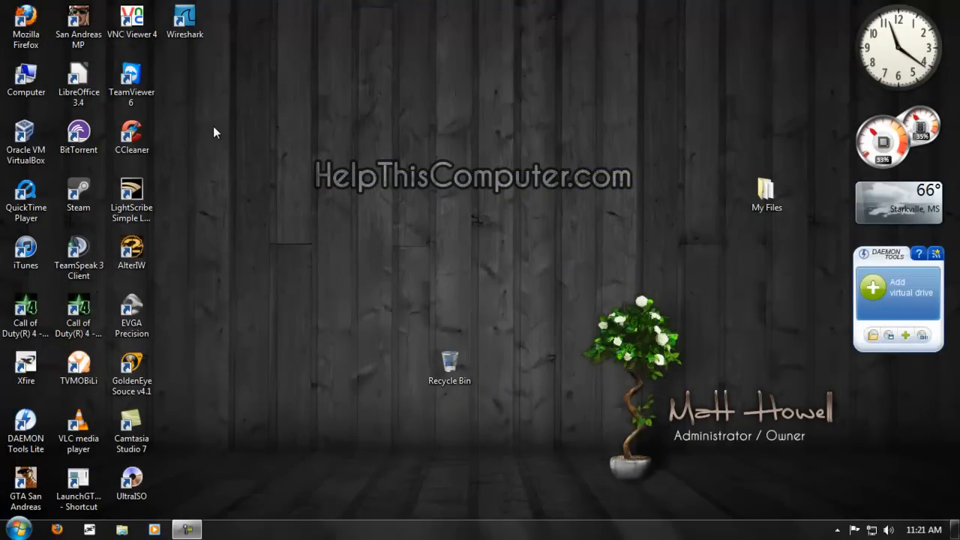
{"action": "mouse_move", "coordinate": [285, 120]}
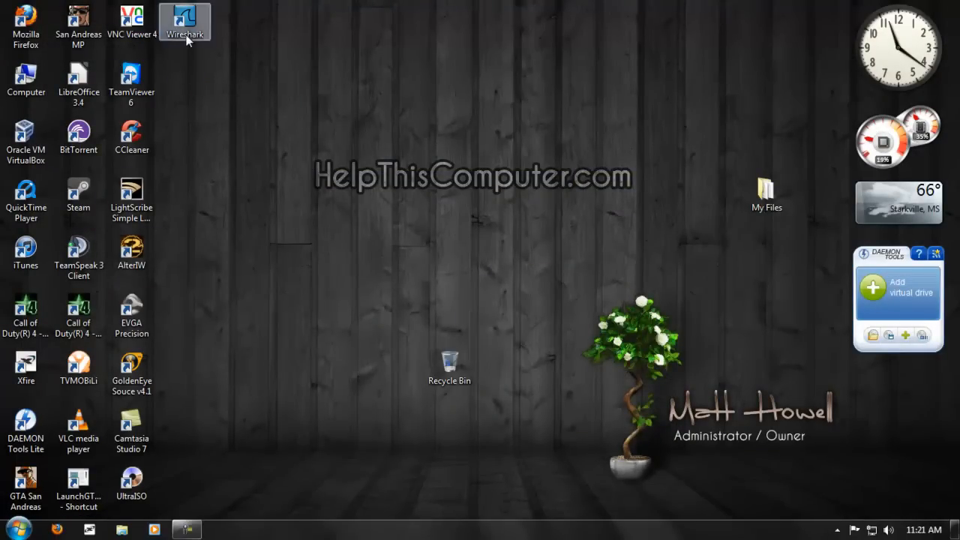
{"action": "mouse_move", "coordinate": [168, 46]}
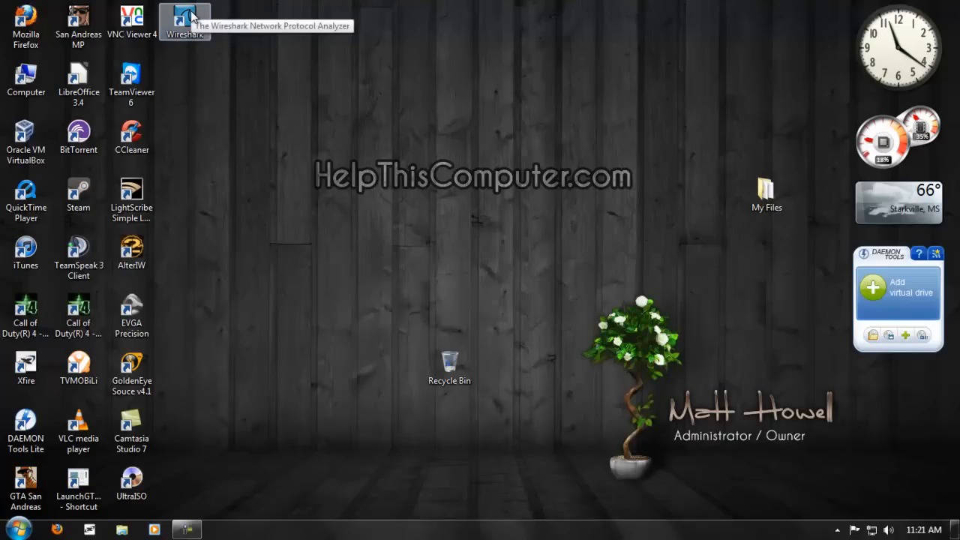
{"action": "mouse_move", "coordinate": [204, 78]}
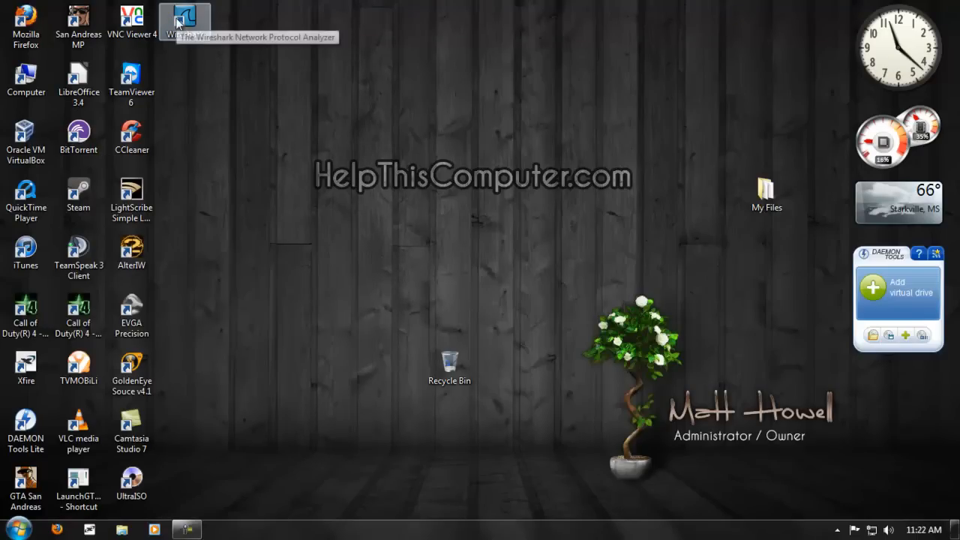
Launch Wireshark from the desktop and maximize its start page of capture interfaces
{"action": "double_click", "coordinate": [185, 17]}
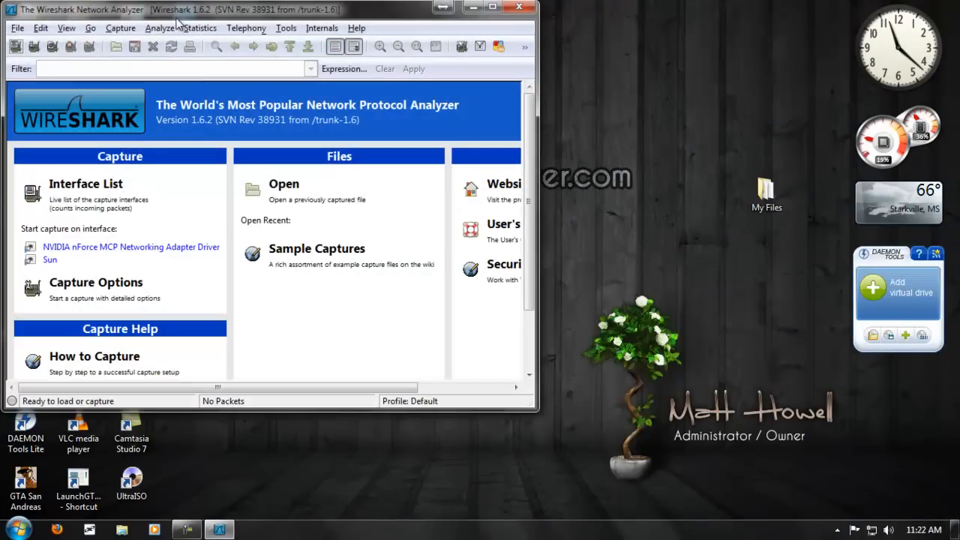
{"action": "left_click", "coordinate": [492, 8]}
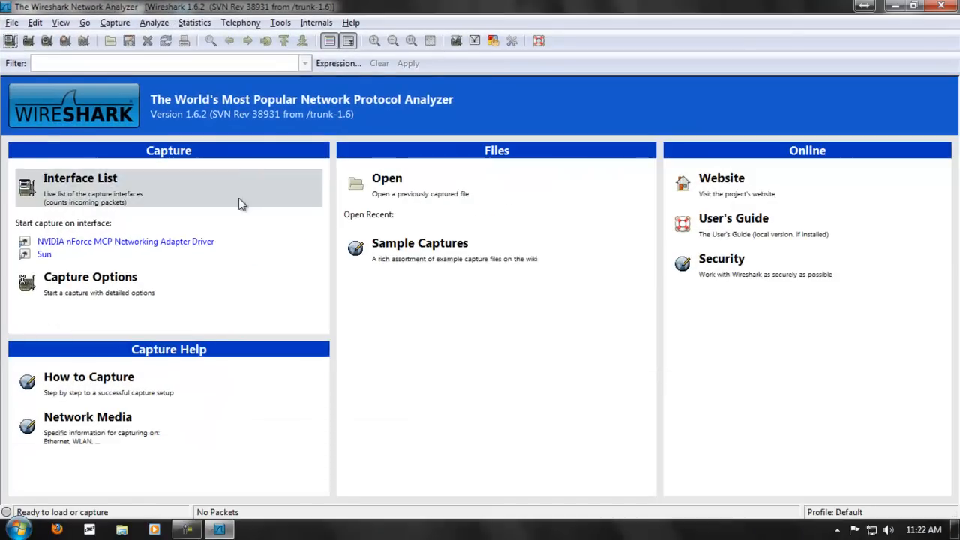
{"action": "mouse_move", "coordinate": [45, 255]}
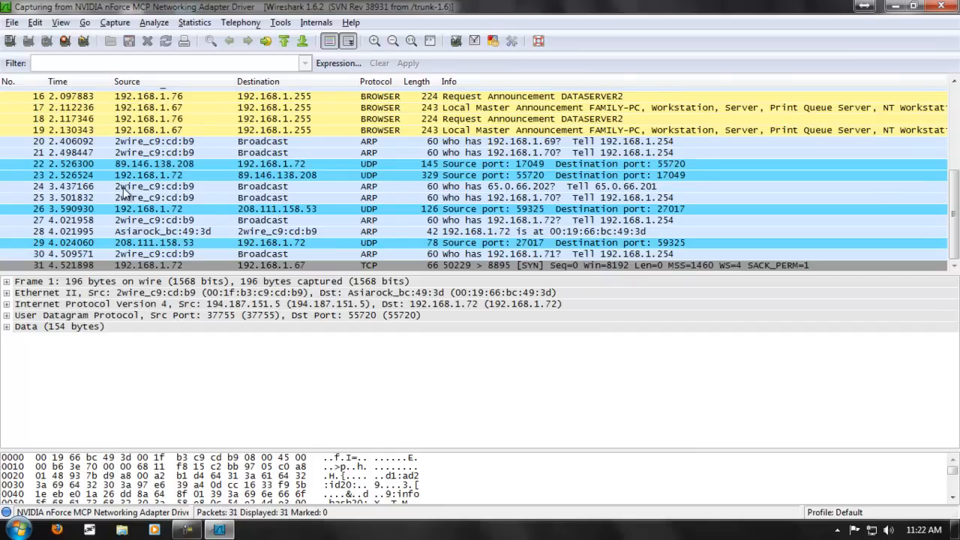
Follow the NVIDIA adapter capture as UDP and ARP packets accumulate toward a hundred
{"action": "scroll", "scroll_direction": "down", "scroll_amount": 3}
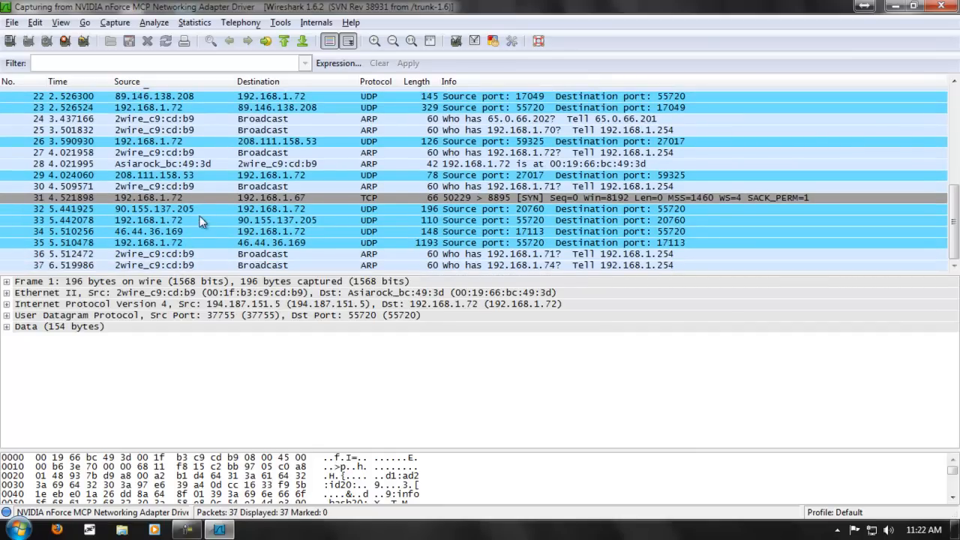
{"action": "scroll", "scroll_direction": "down", "scroll_amount": 3}
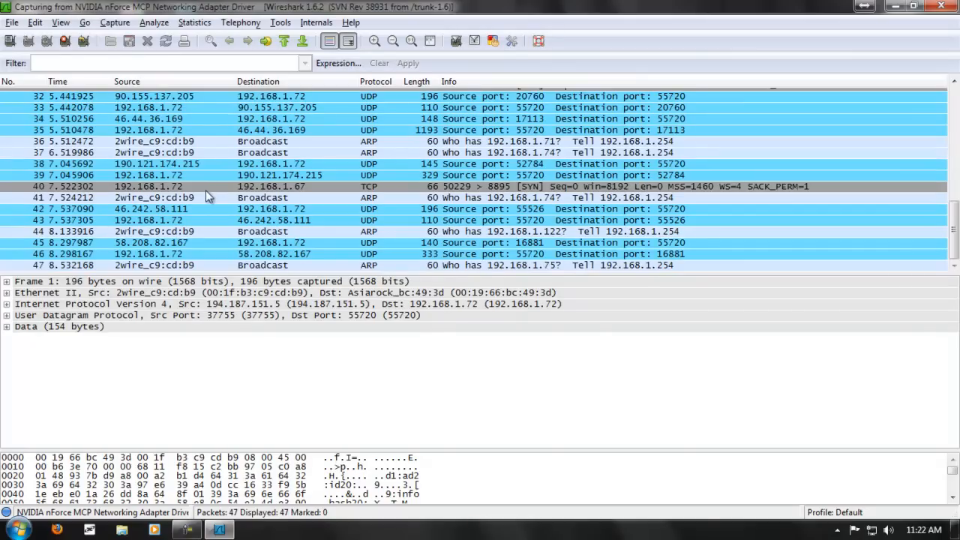
{"action": "scroll", "scroll_direction": "down", "scroll_amount": 3}
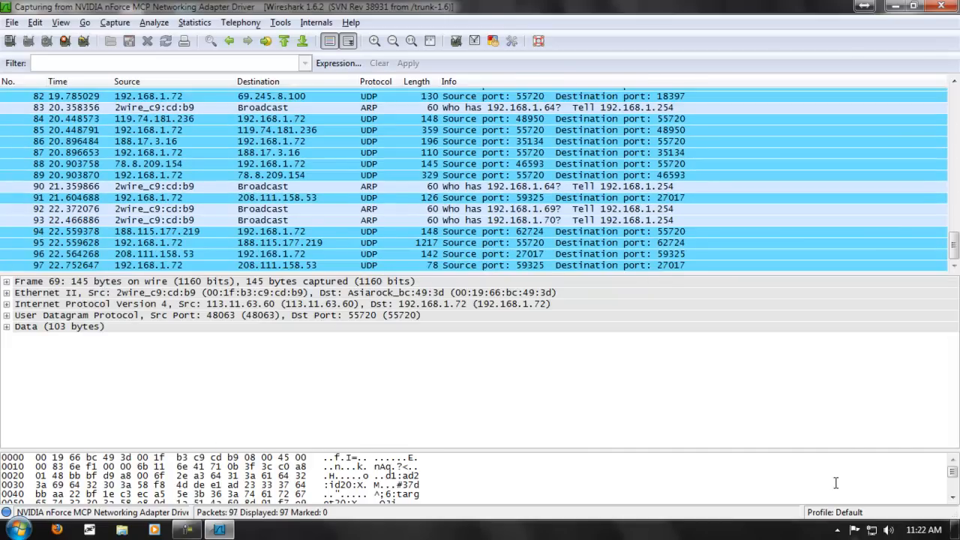
{"action": "left_click", "coordinate": [837, 531]}
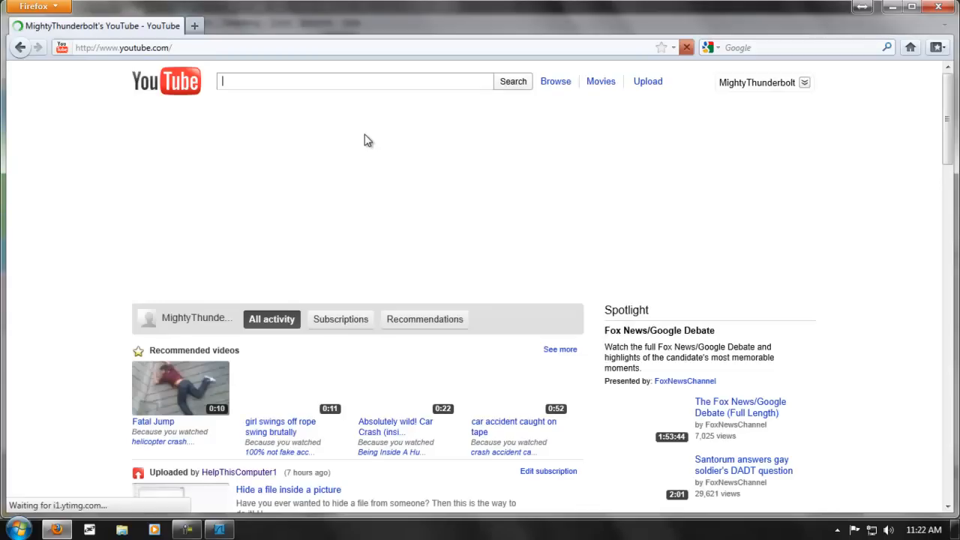
From the YouTube account menu, go to Subscriptions and open a HelpThisComputer1 video
{"action": "left_click", "coordinate": [803, 83]}
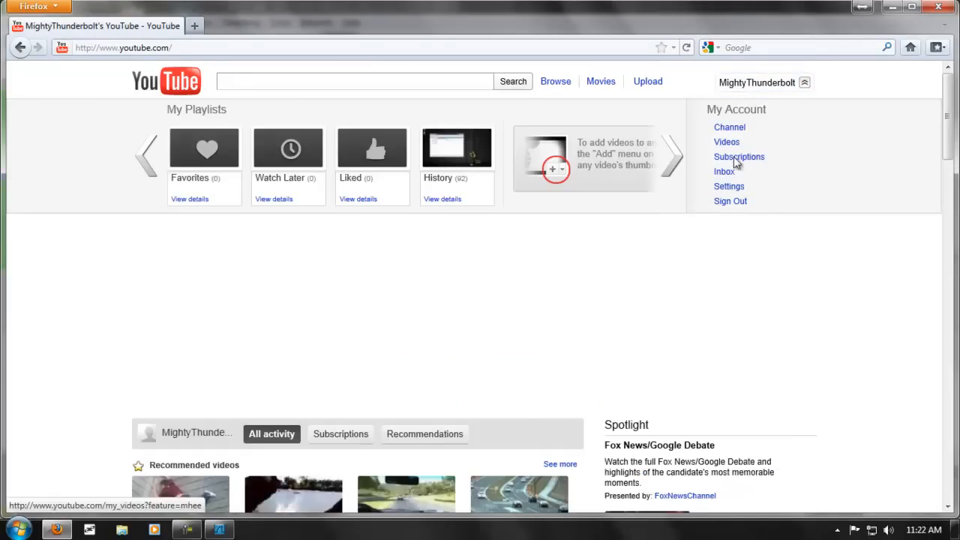
{"action": "left_click", "coordinate": [738, 158]}
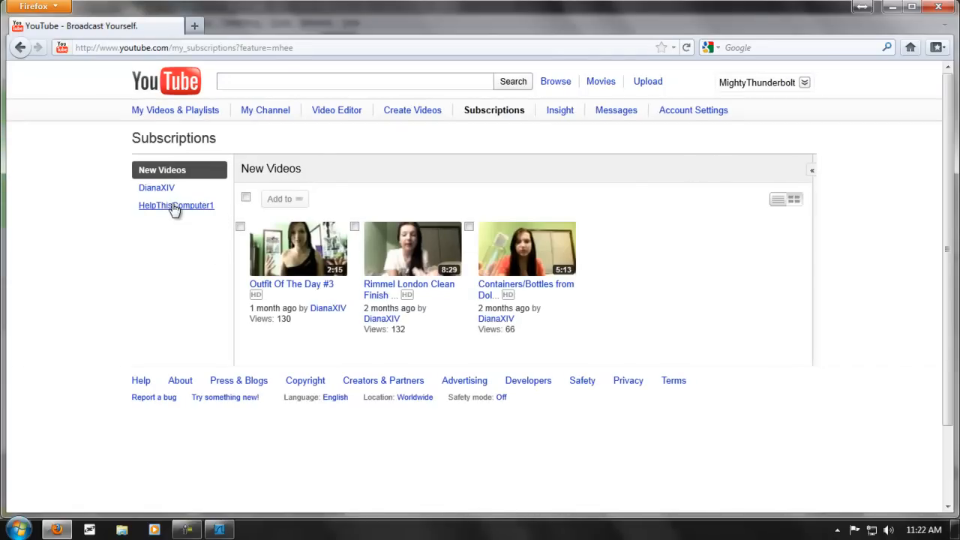
{"action": "left_click", "coordinate": [175, 204]}
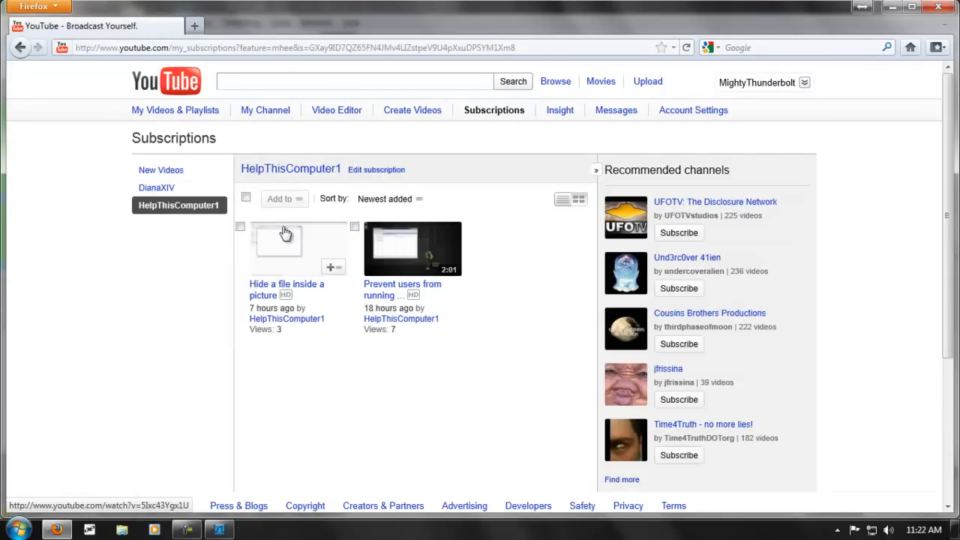
{"action": "left_click", "coordinate": [402, 289]}
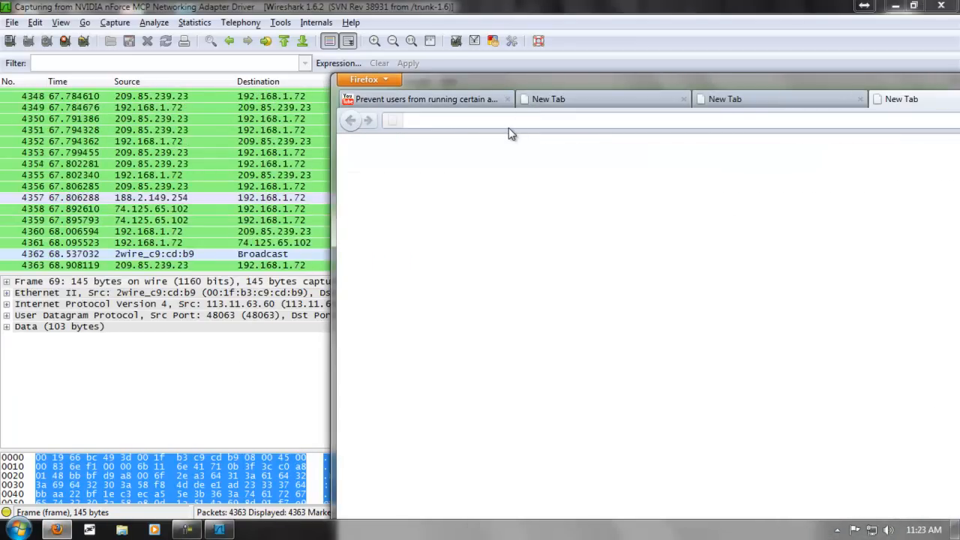
Load Google in a new tab via its IP address 209.85.239.23
{"action": "type", "text": "209.85"}
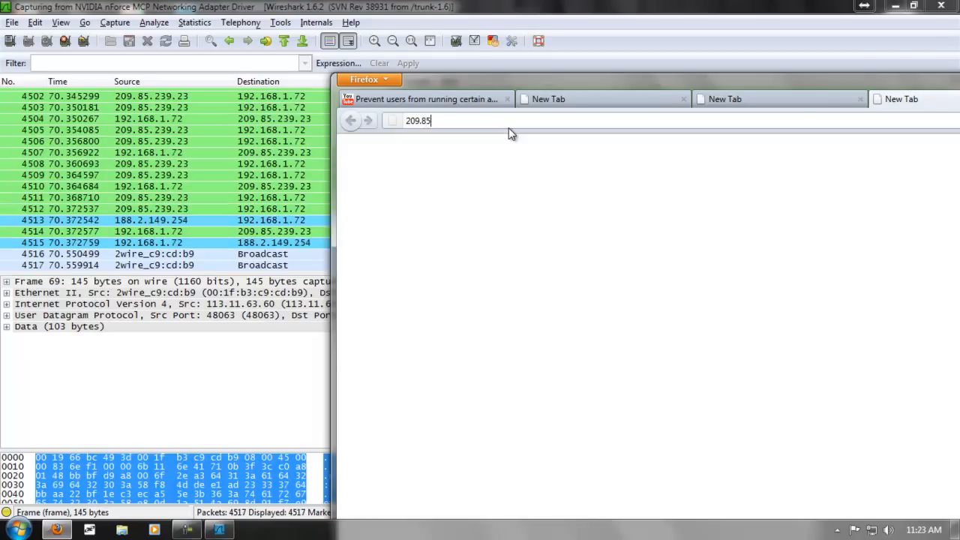
{"action": "type", "text": ".239.2"}
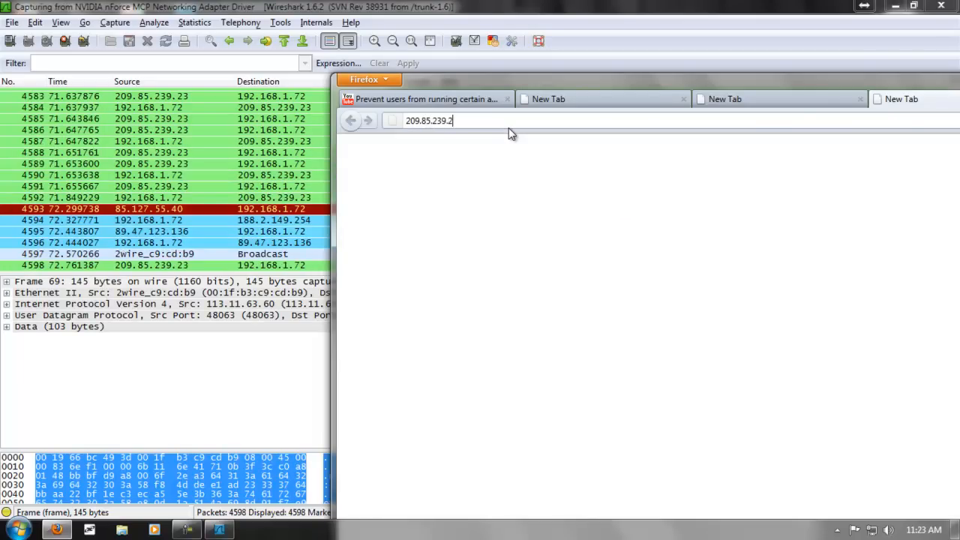
{"action": "key", "text": "Return"}
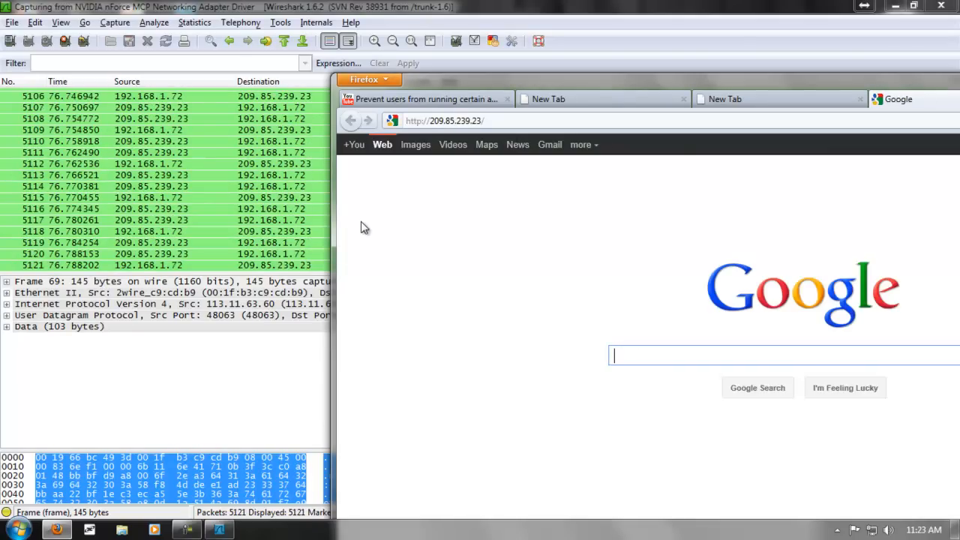
{"action": "left_click", "coordinate": [423, 99]}
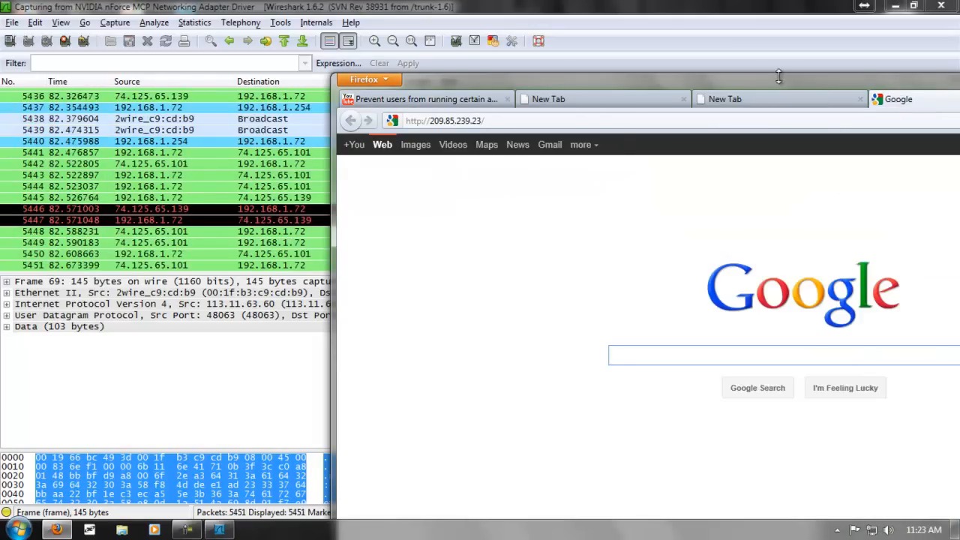
{"action": "left_click", "coordinate": [420, 99]}
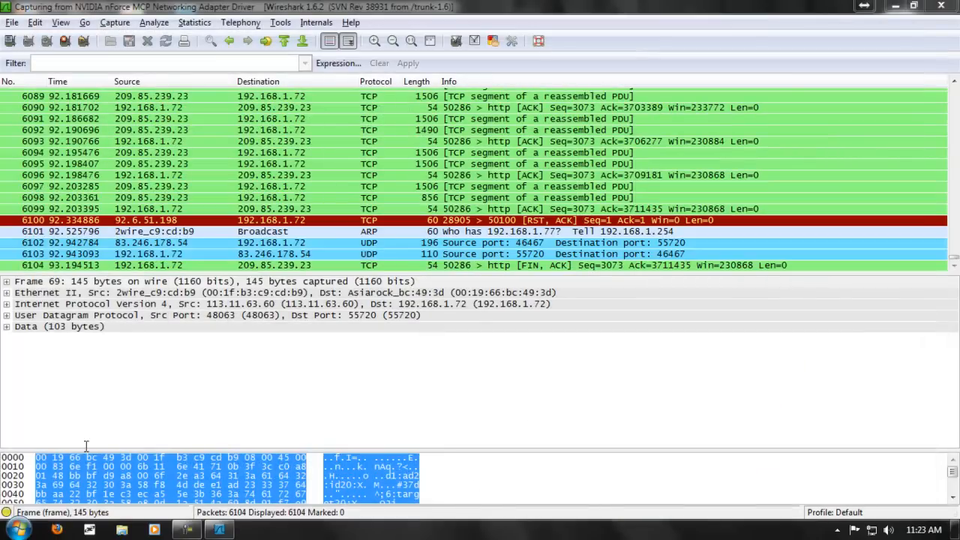
Bring up the Windows Start list of programs after reviewing the 209.85.239.23 HTTP packets
{"action": "left_click", "coordinate": [14, 528]}
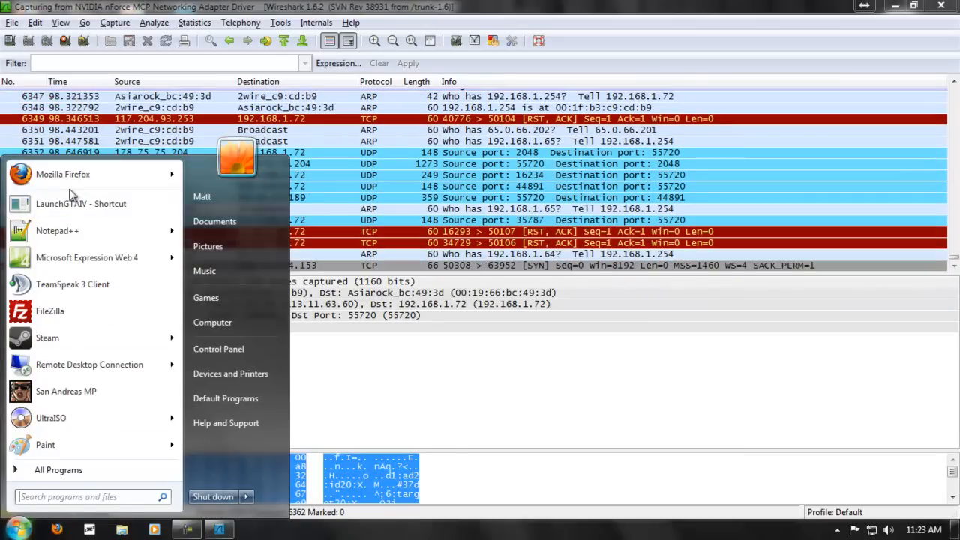
Launch Firefox, go to facebook.com/login.php and log in to the account
{"action": "left_click", "coordinate": [63, 174]}
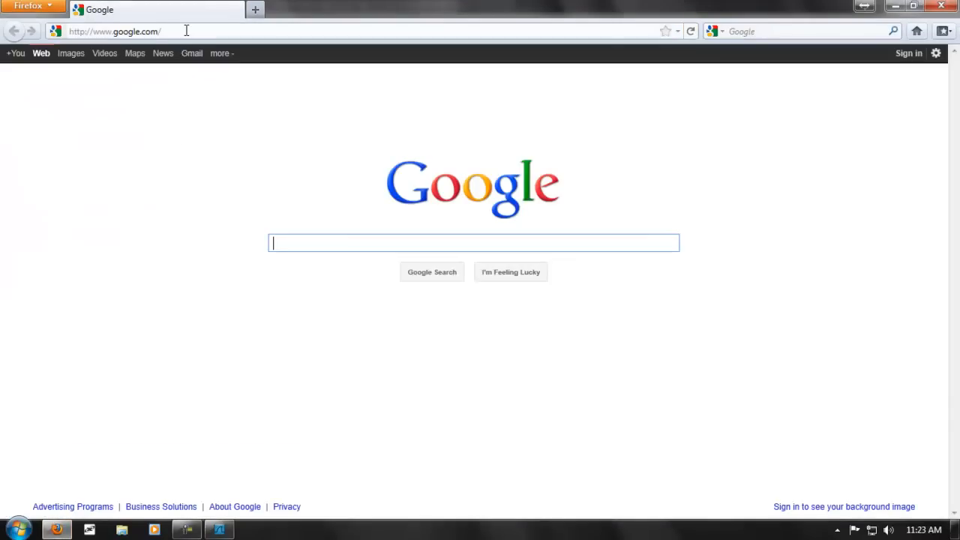
{"action": "type", "text": "fa"}
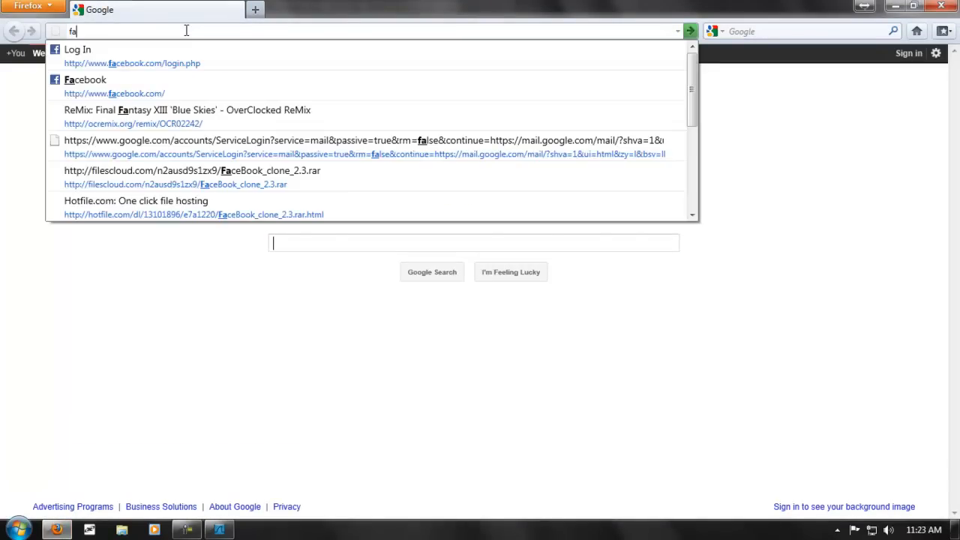
{"action": "left_click", "coordinate": [77, 56]}
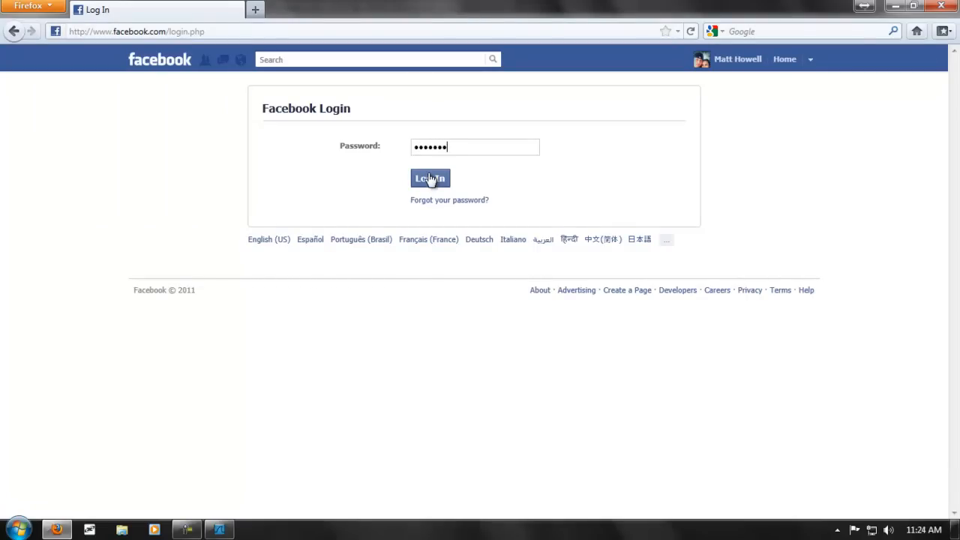
{"action": "left_click", "coordinate": [429, 176]}
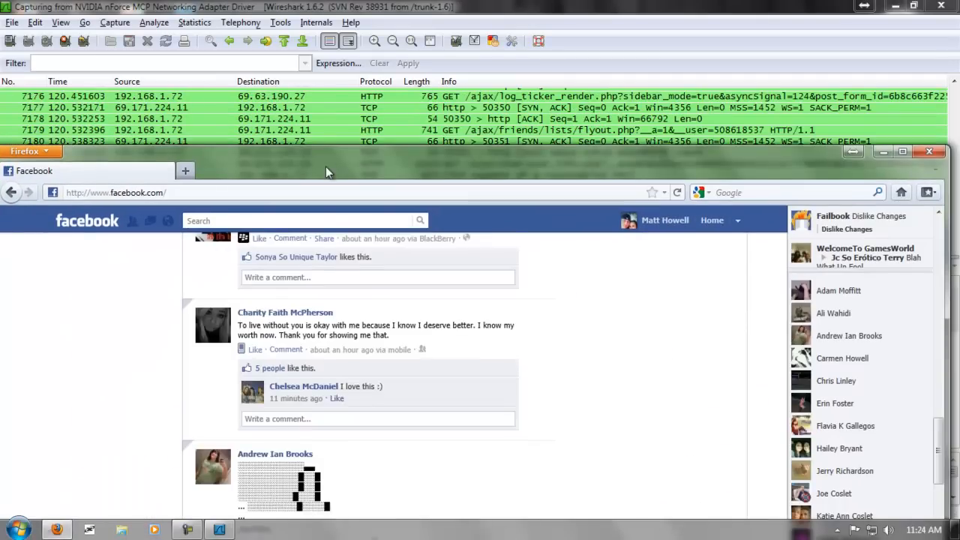
Browse the Facebook news feed and a post, generating profile-image HTTP requests in the capture
{"action": "scroll", "scroll_direction": "down", "scroll_amount": 3}
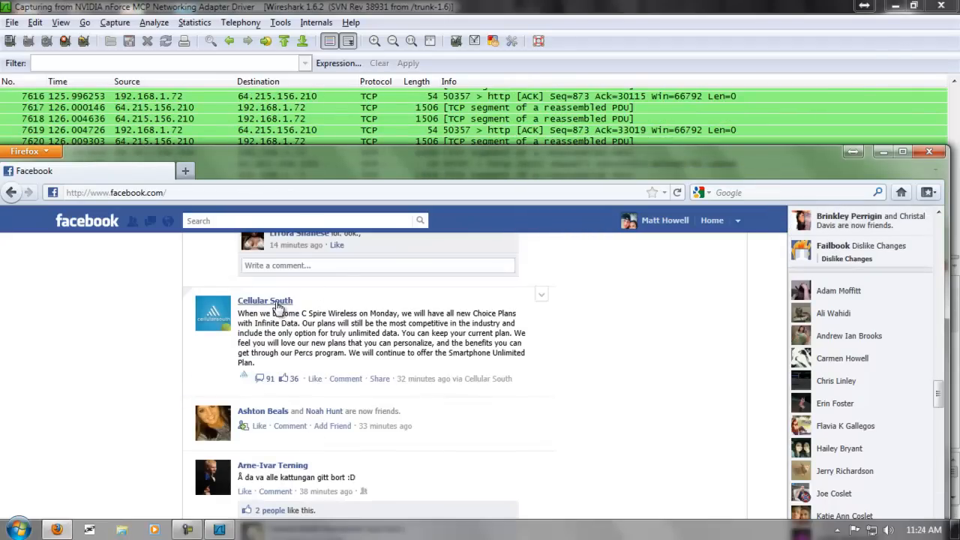
{"action": "left_click", "coordinate": [264, 300]}
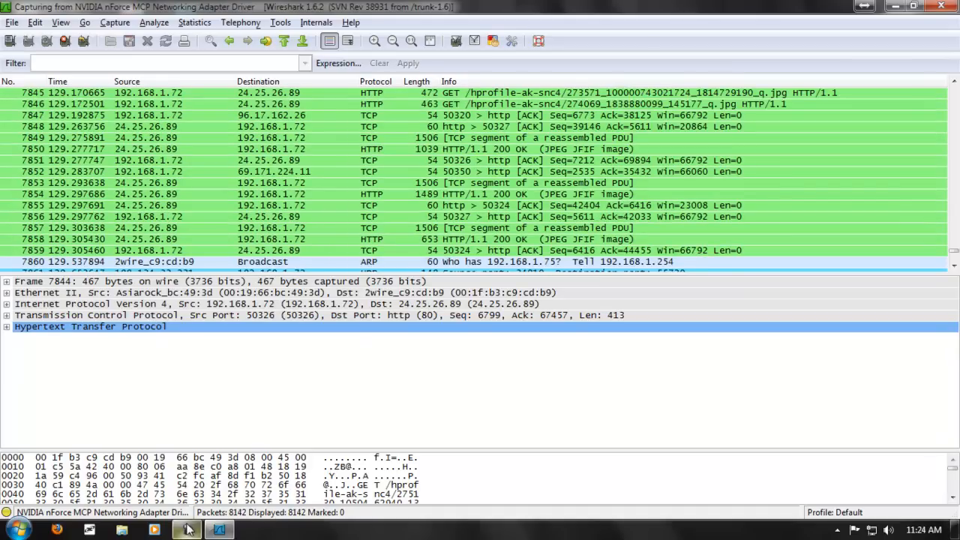
{"action": "scroll", "scroll_direction": "down", "scroll_amount": 3}
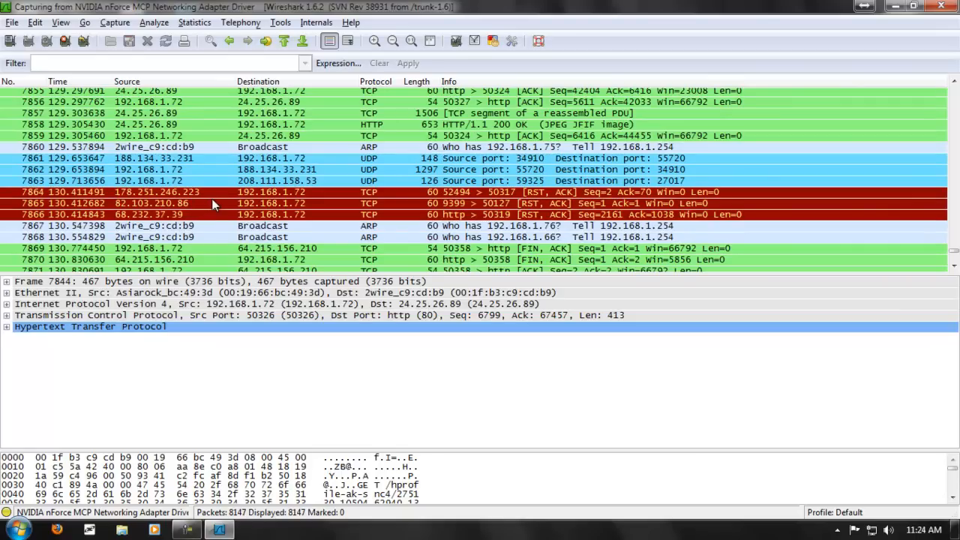